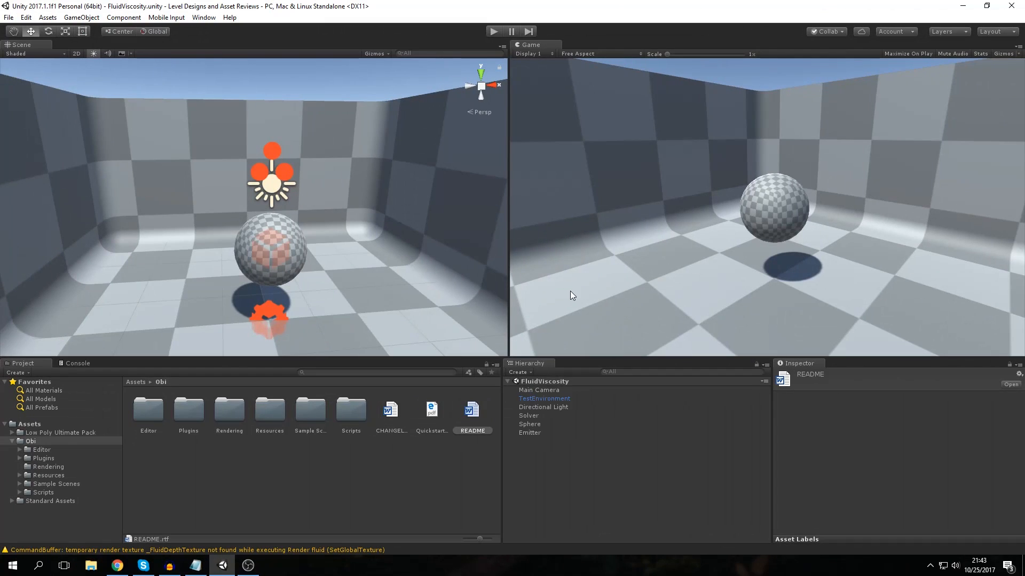
{"action": "mouse_move", "coordinate": [294, 451]}
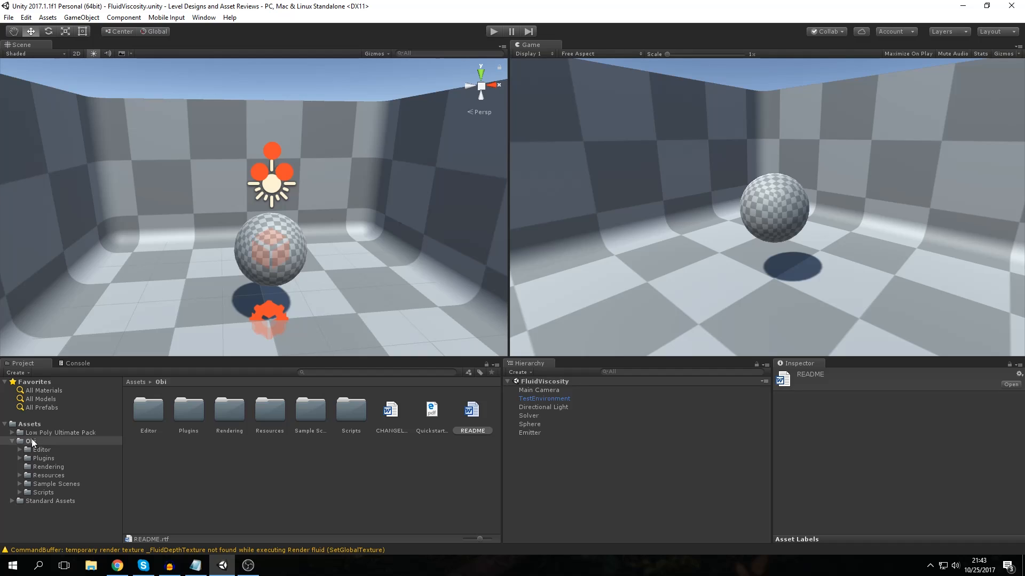
- Inspect the Obi folder's CHANGELOG, Quickstart guide and README assets in turn
{"action": "left_click", "coordinate": [31, 441]}
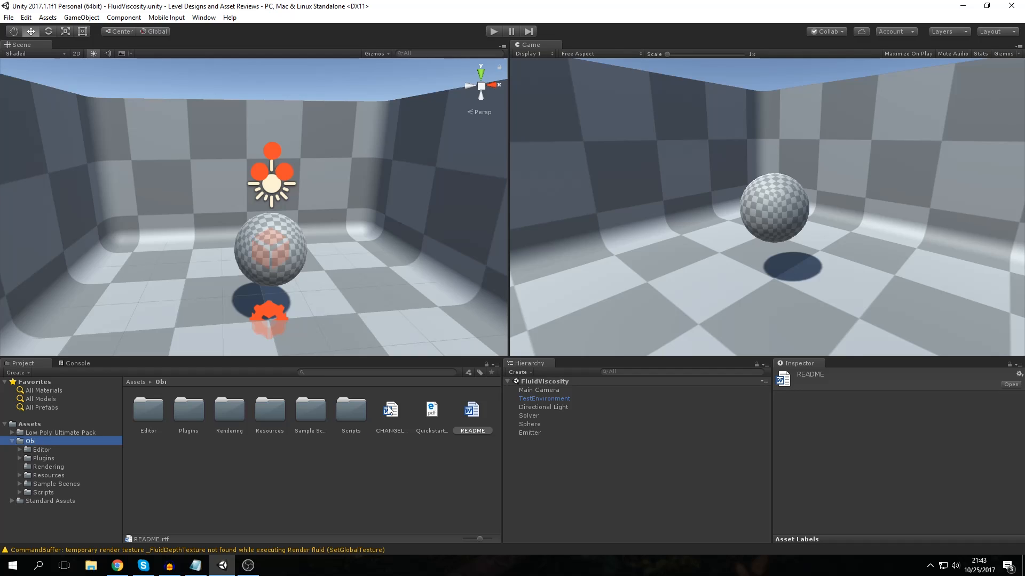
{"action": "mouse_move", "coordinate": [381, 409]}
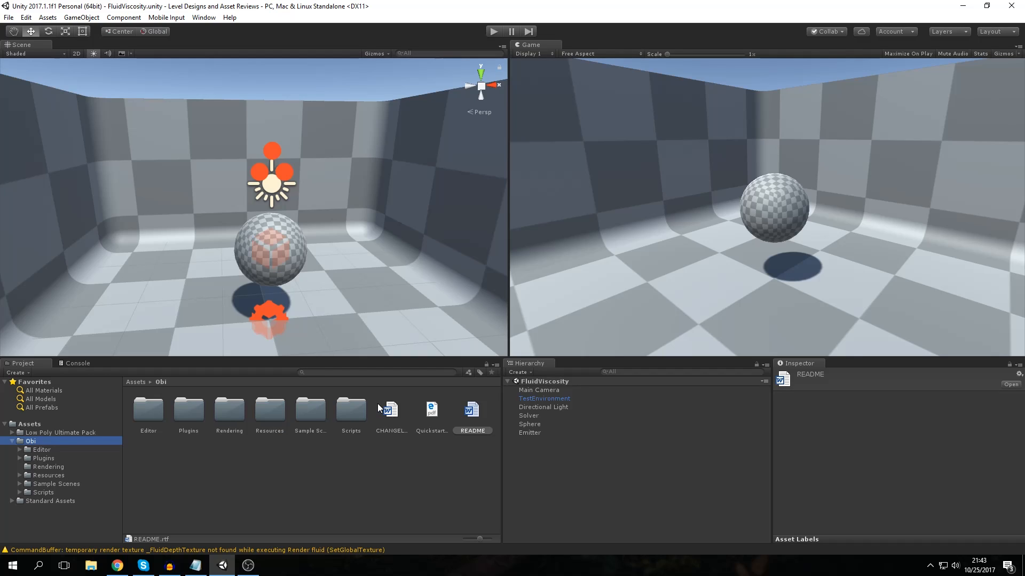
{"action": "left_click", "coordinate": [390, 410]}
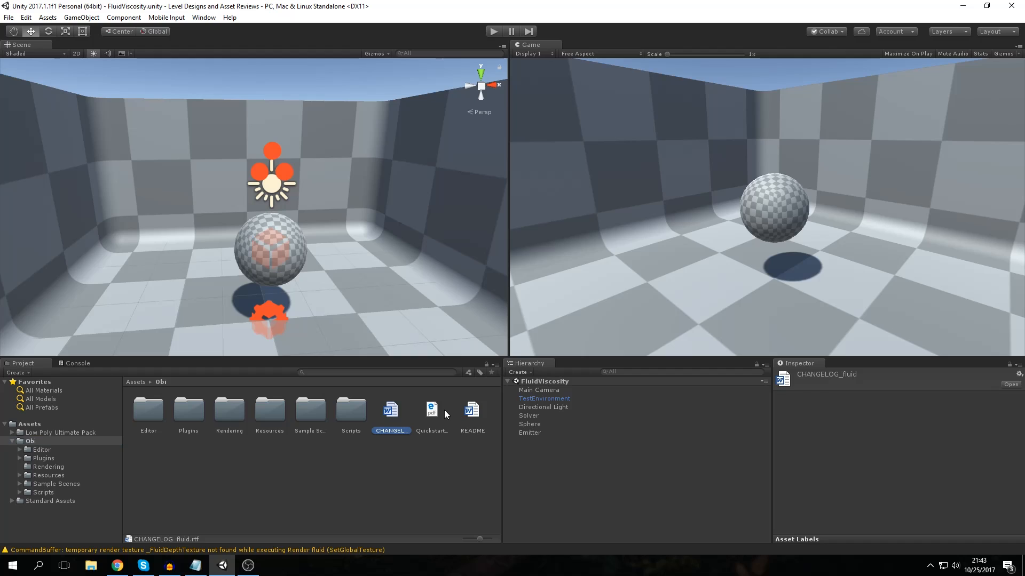
{"action": "left_click", "coordinate": [430, 410]}
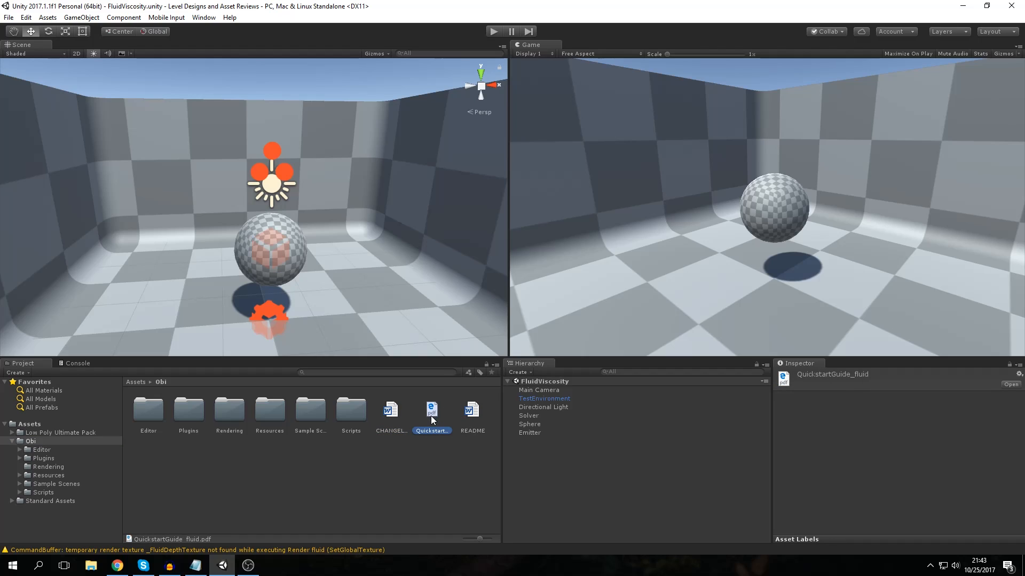
{"action": "mouse_move", "coordinate": [466, 418]}
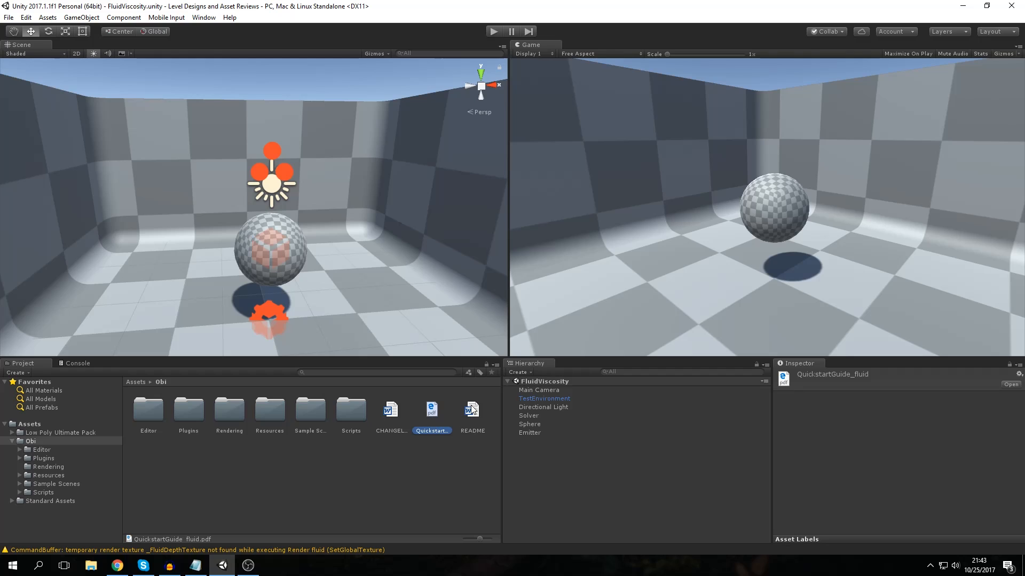
{"action": "left_click", "coordinate": [472, 412]}
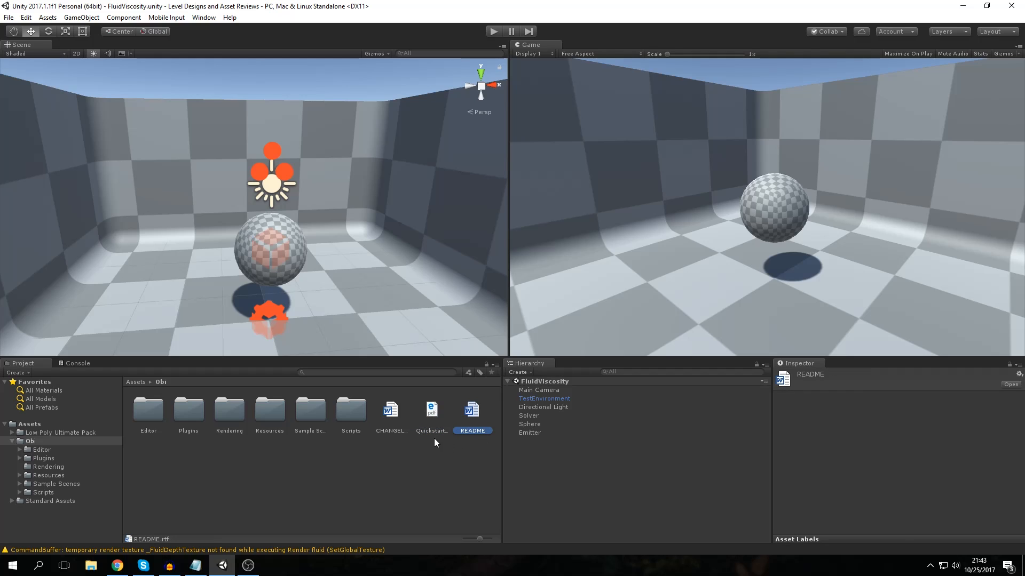
{"action": "mouse_move", "coordinate": [88, 452]}
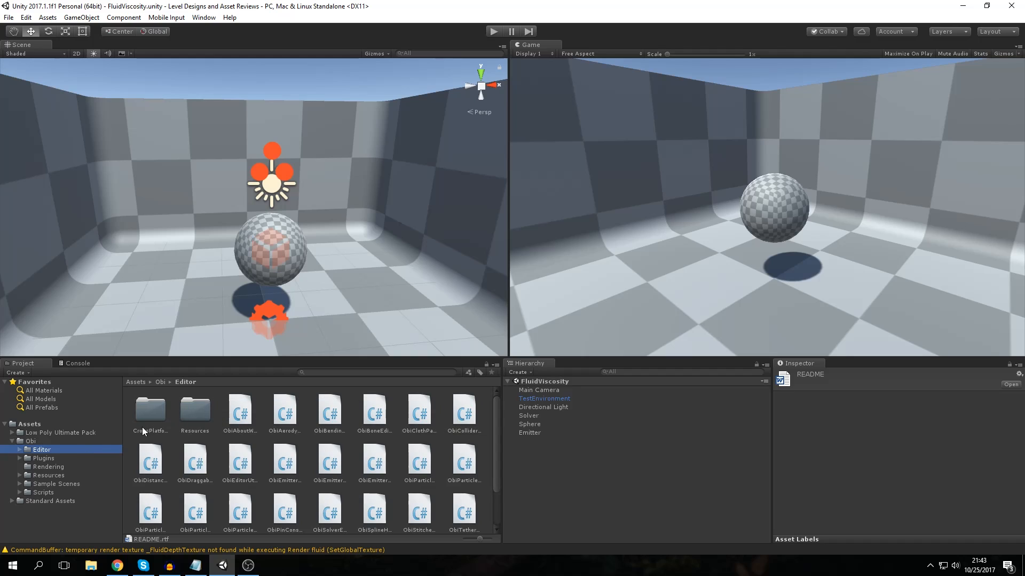
{"action": "mouse_move", "coordinate": [42, 459]}
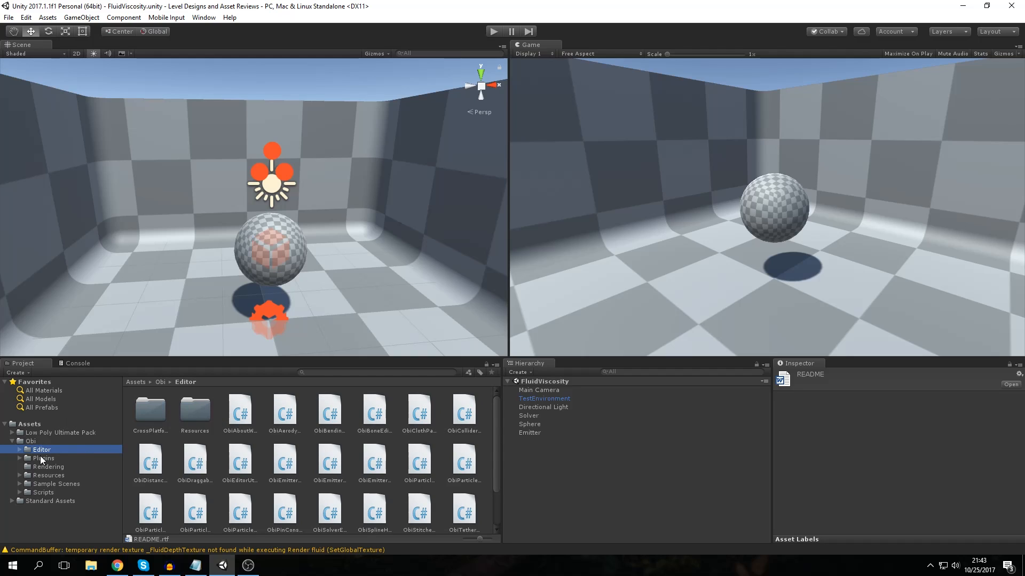
- Drill into Plugins > Android > x86 native libraries, then return to the Plugins folder
{"action": "left_click", "coordinate": [45, 458]}
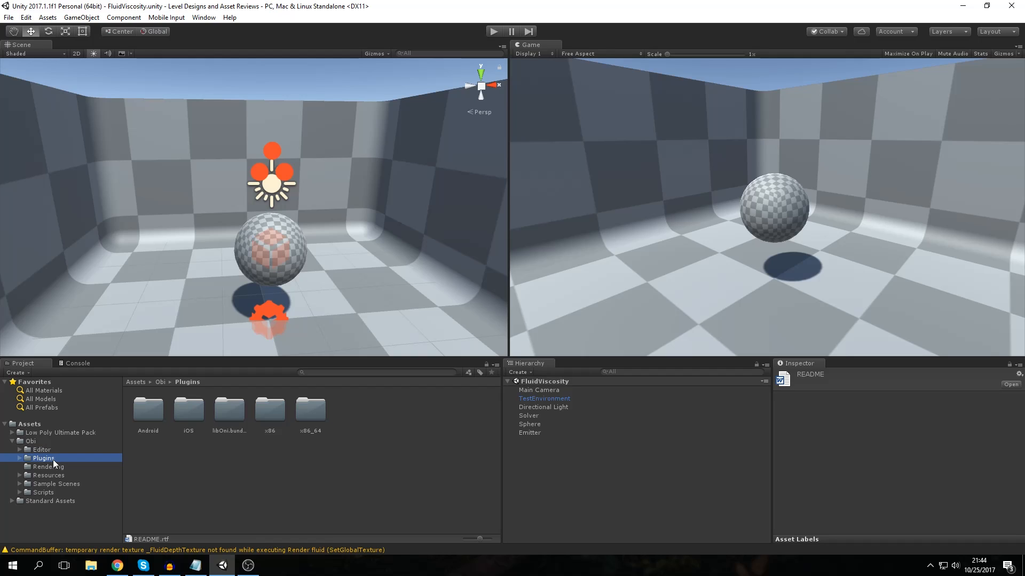
{"action": "mouse_move", "coordinate": [71, 420]}
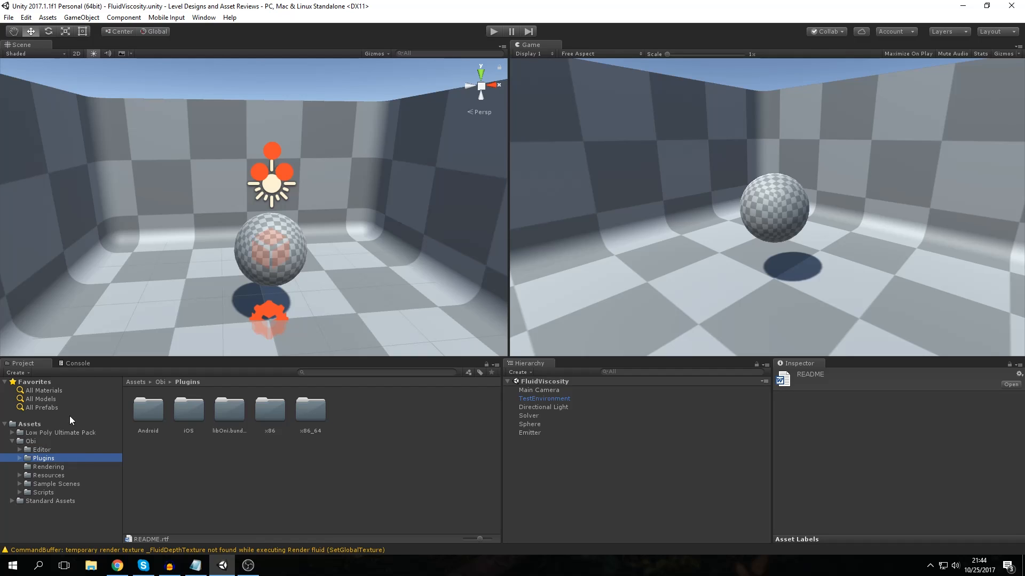
{"action": "mouse_move", "coordinate": [58, 474]}
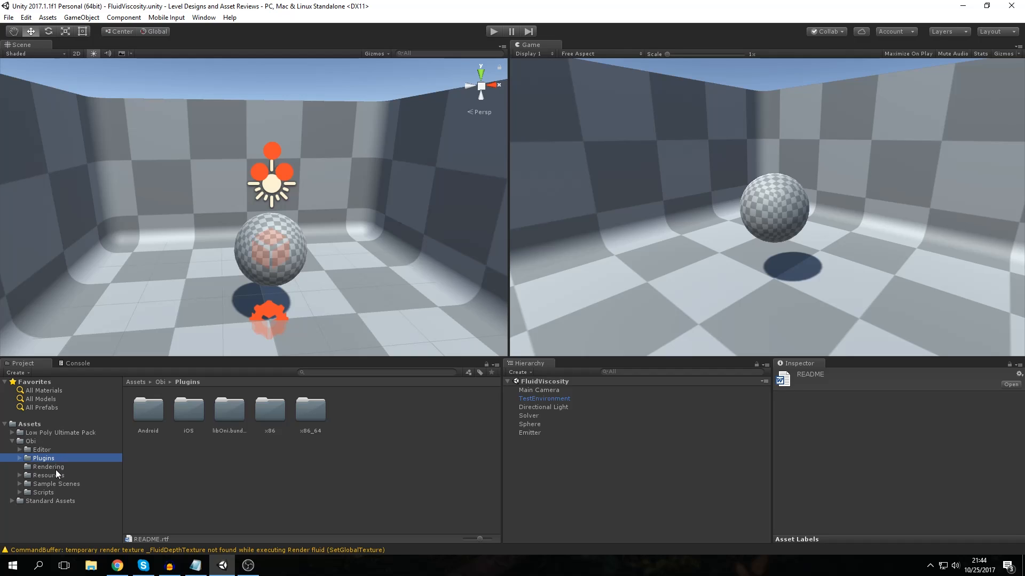
{"action": "mouse_move", "coordinate": [86, 469]}
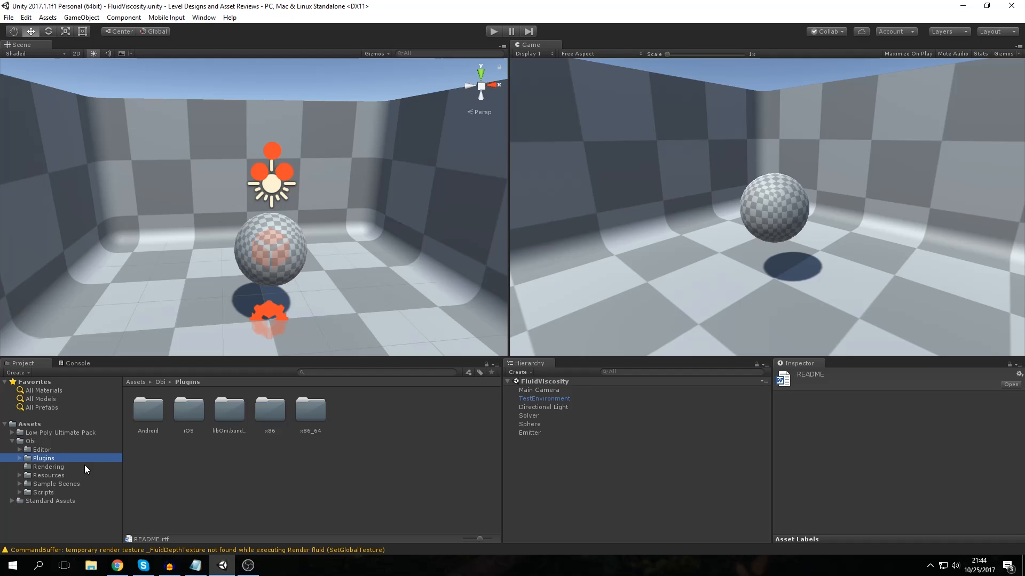
{"action": "mouse_move", "coordinate": [156, 409]}
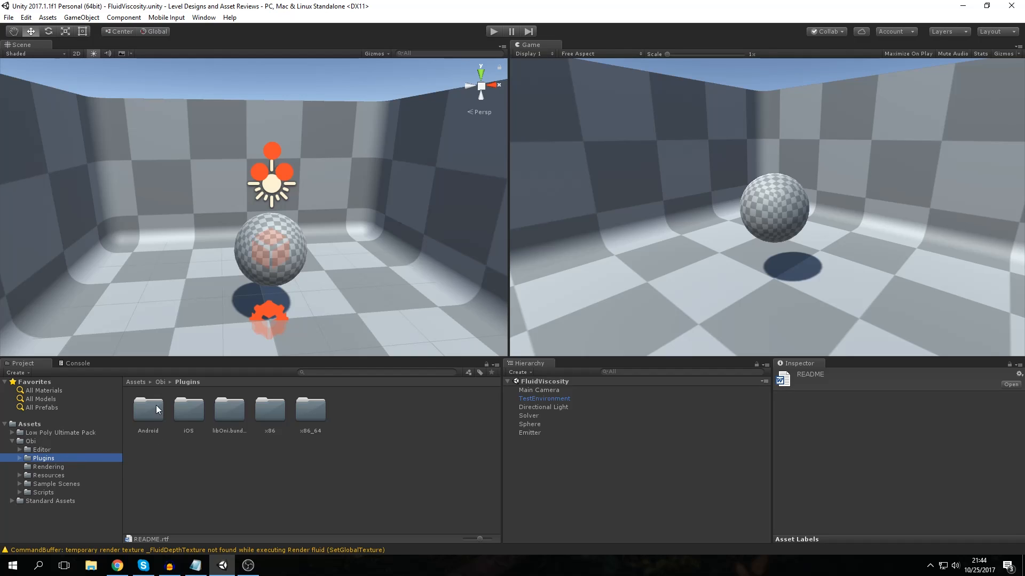
{"action": "mouse_move", "coordinate": [96, 424]}
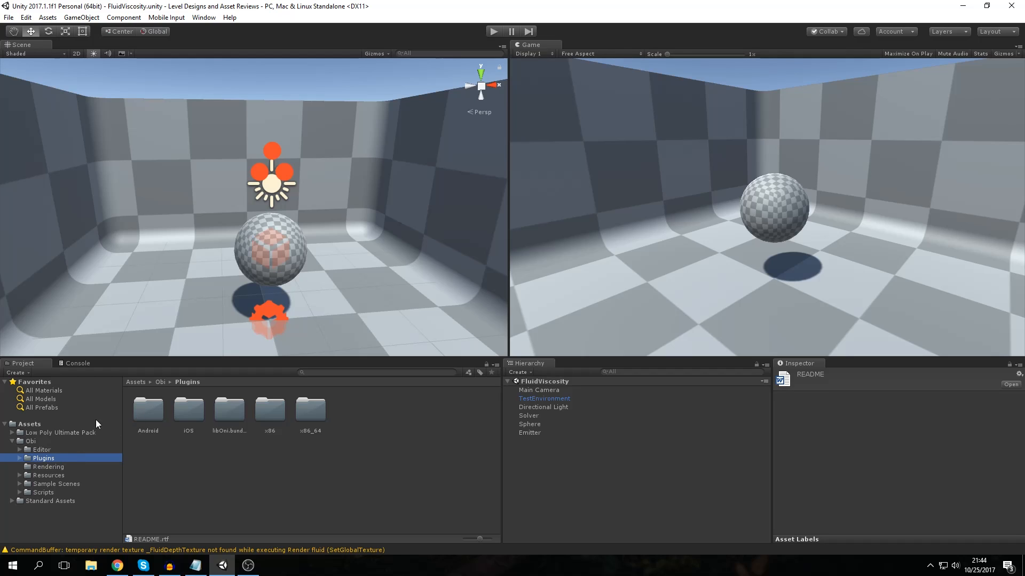
{"action": "mouse_move", "coordinate": [143, 421]}
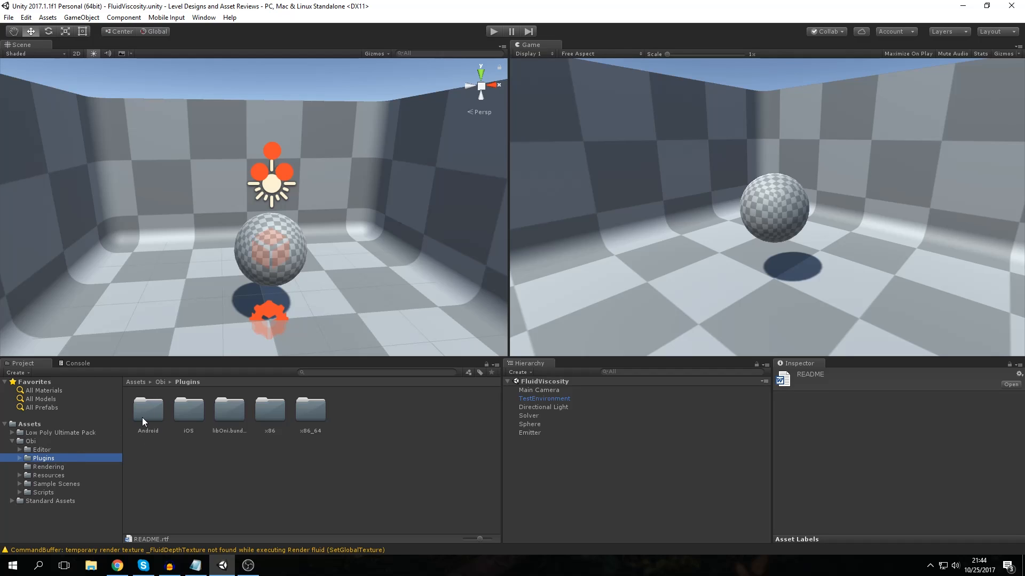
{"action": "mouse_move", "coordinate": [183, 386]}
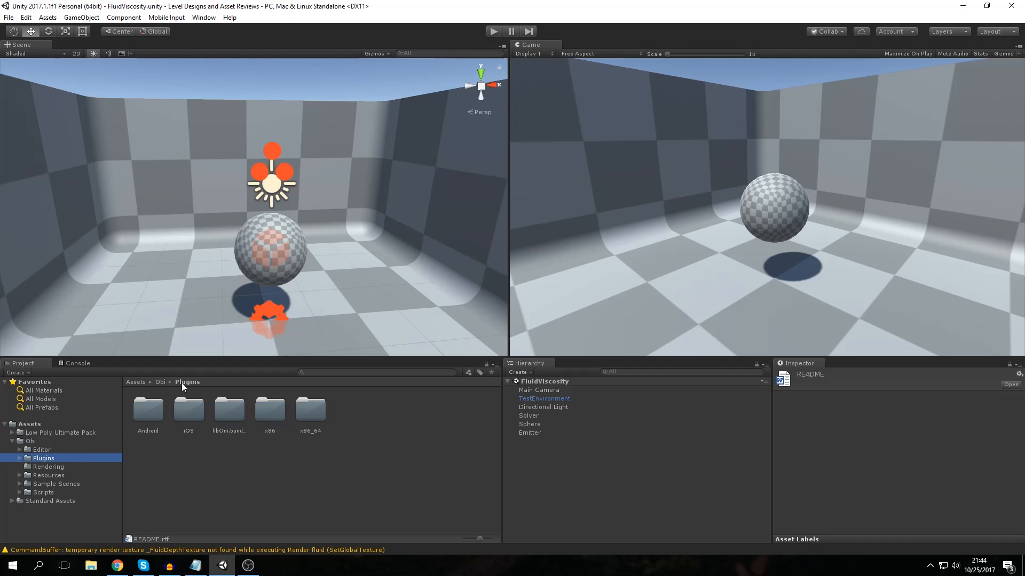
{"action": "double_click", "coordinate": [147, 409]}
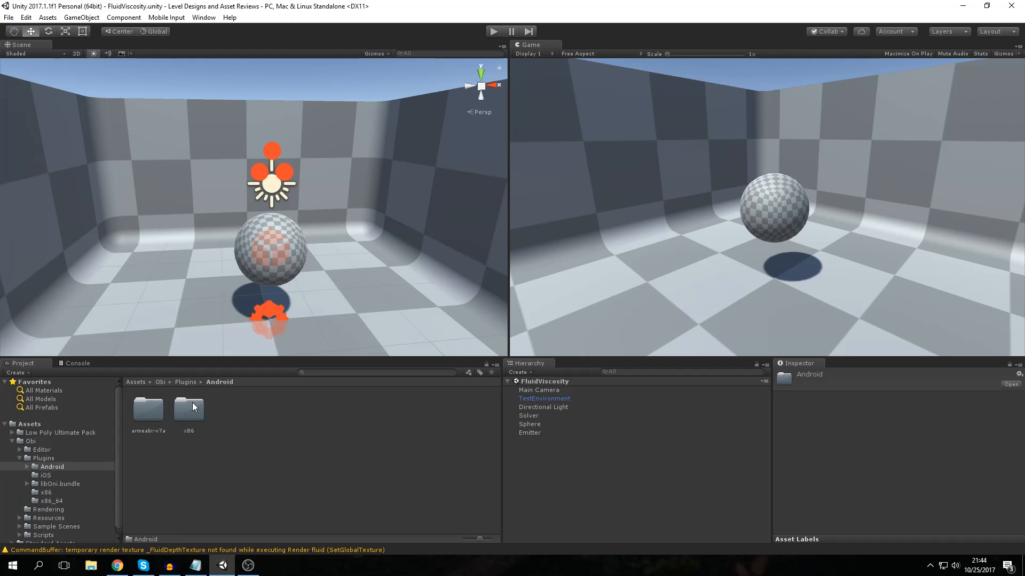
{"action": "left_click", "coordinate": [52, 466]}
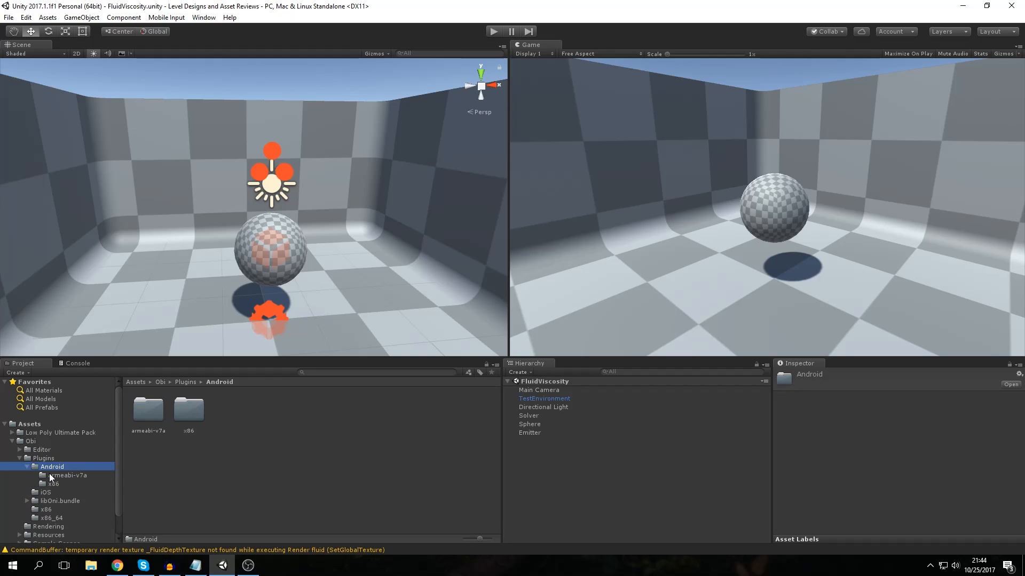
{"action": "left_click", "coordinate": [55, 483]}
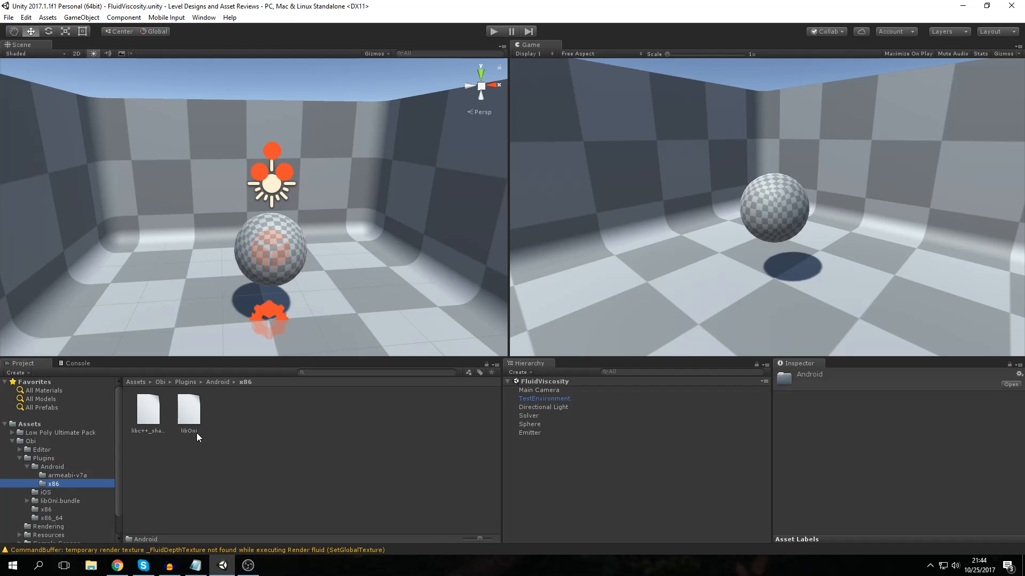
{"action": "left_click", "coordinate": [44, 457]}
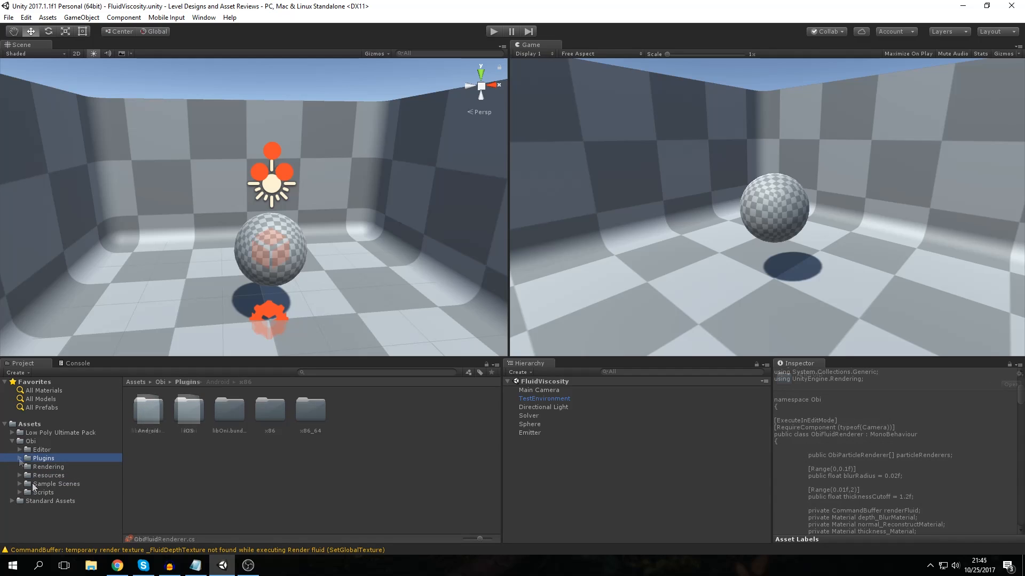
- Browse the Rendering, Resources and GUI folders, ending in Sample Scenes with its fluid demos
{"action": "left_click", "coordinate": [47, 467]}
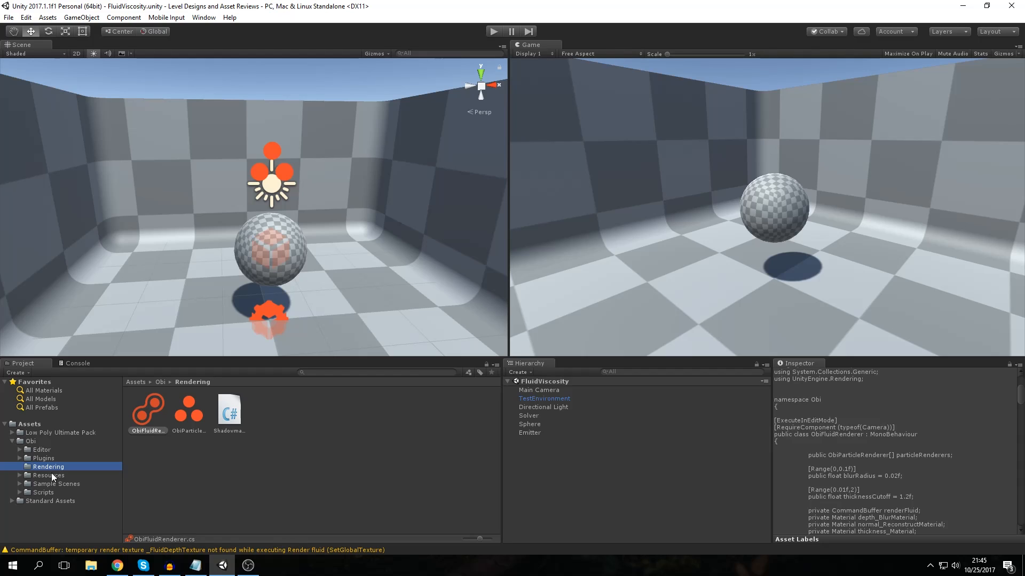
{"action": "left_click", "coordinate": [48, 475]}
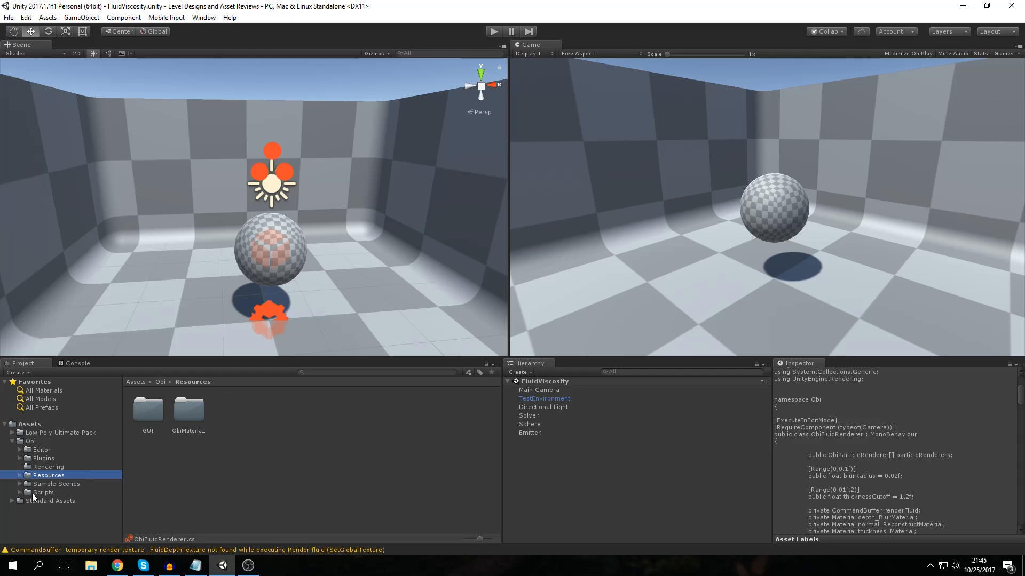
{"action": "mouse_move", "coordinate": [156, 424]}
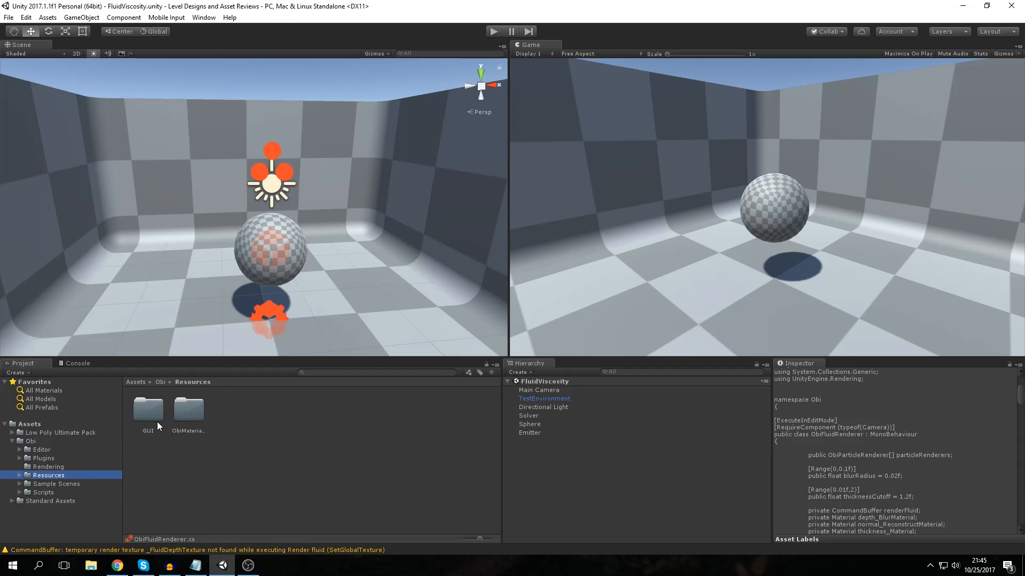
{"action": "double_click", "coordinate": [148, 410]}
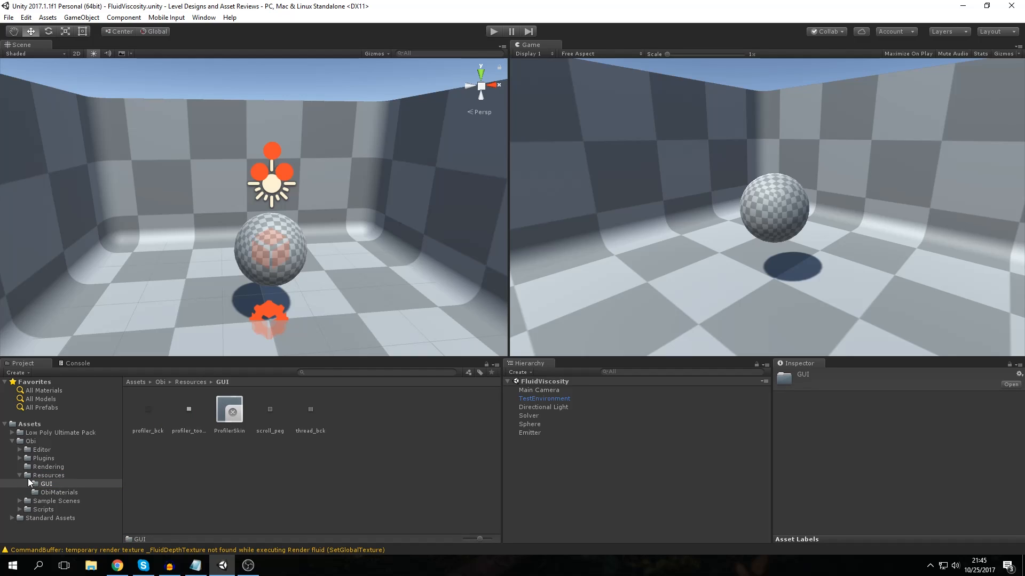
{"action": "left_click", "coordinate": [57, 483]}
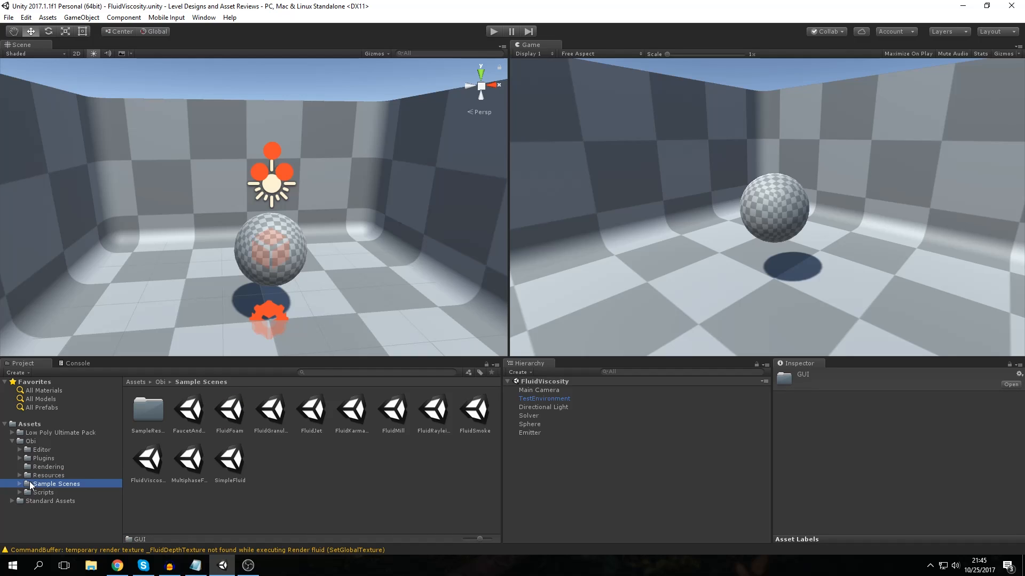
{"action": "mouse_move", "coordinate": [193, 418]}
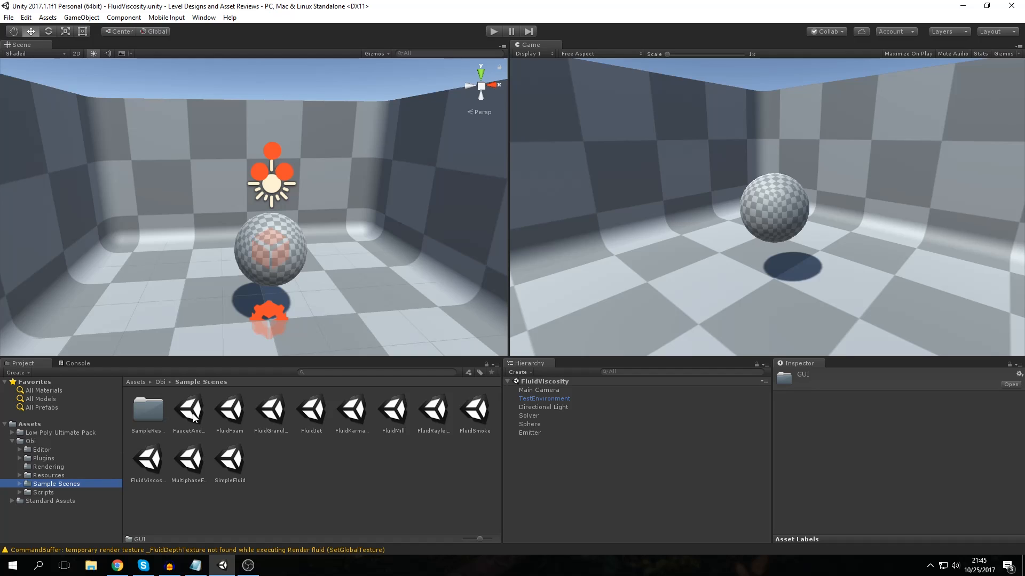
{"action": "mouse_move", "coordinate": [326, 436]}
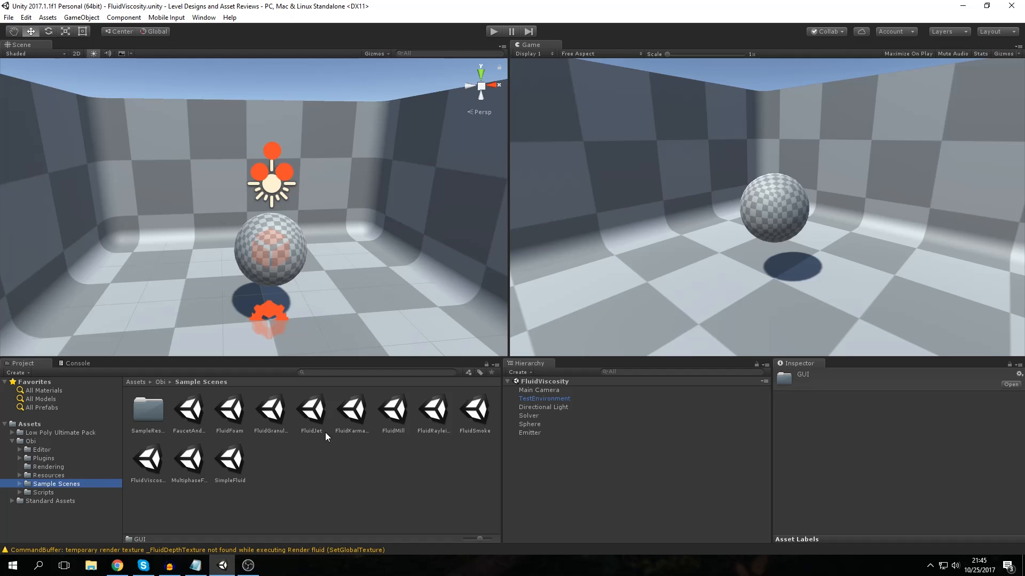
{"action": "mouse_move", "coordinate": [502, 38]}
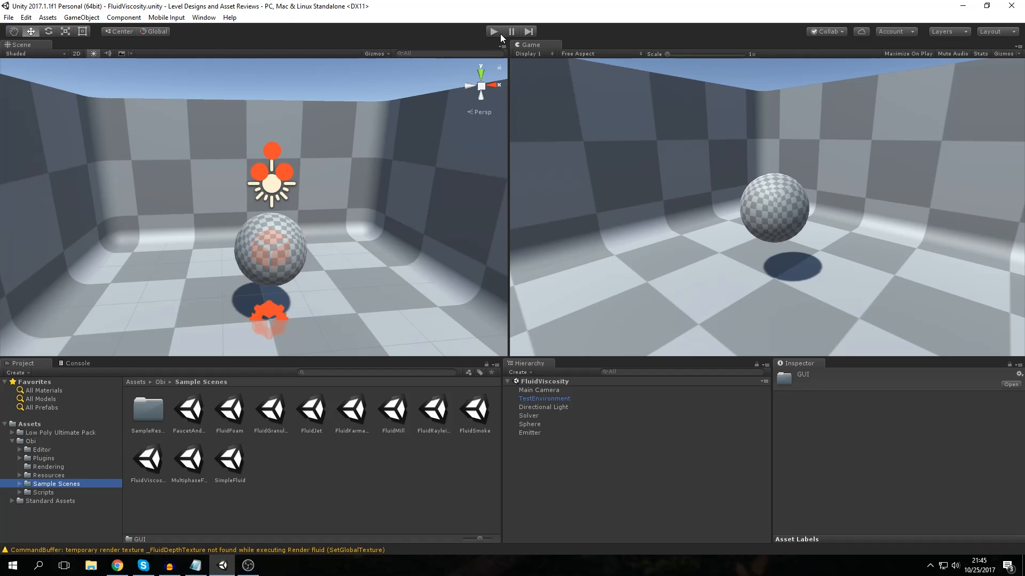
- Play the FluidViscosity scene to watch orange fluid pour over the sphere, then stop playback
{"action": "left_click", "coordinate": [493, 31]}
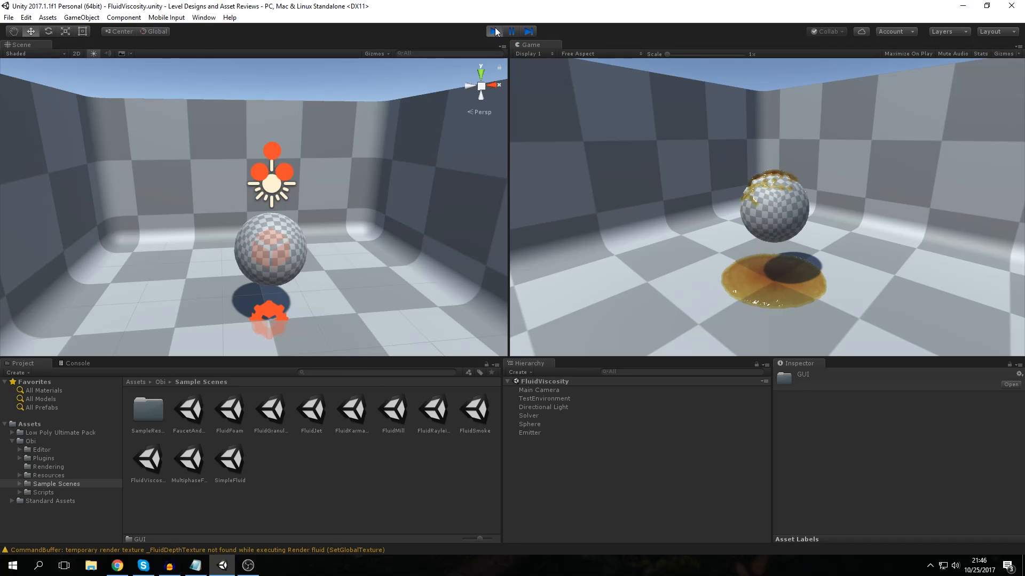
{"action": "left_click", "coordinate": [493, 31]}
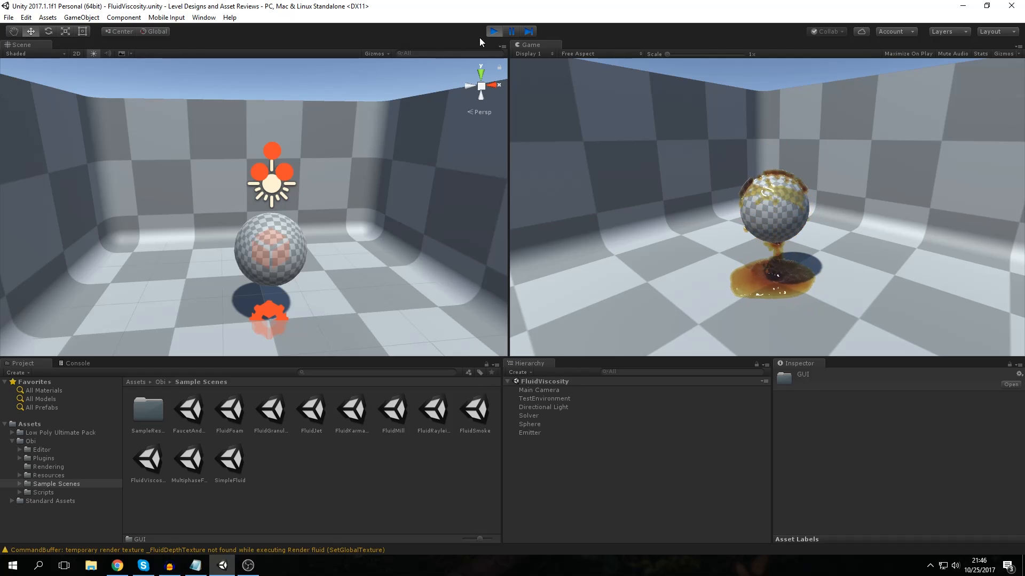
{"action": "left_click", "coordinate": [493, 31]}
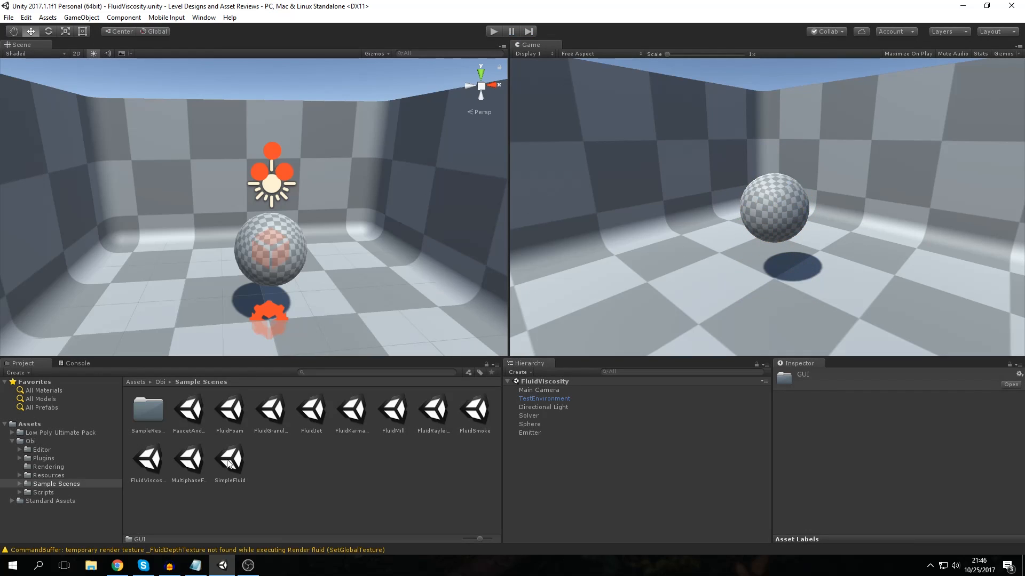
{"action": "mouse_move", "coordinate": [219, 426]}
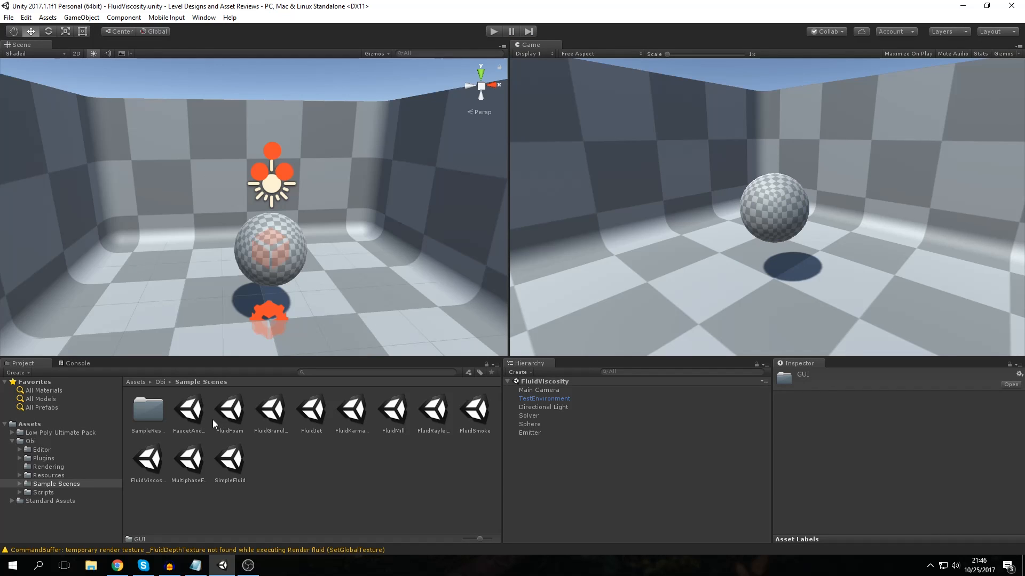
{"action": "mouse_move", "coordinate": [68, 499]}
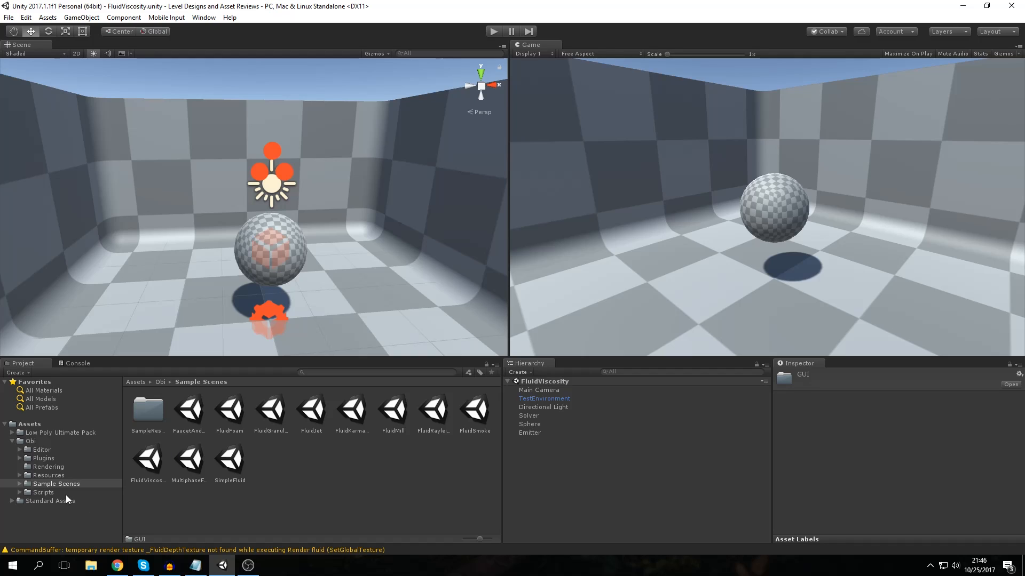
- Look through the Scripts folder and its Solver subfolder, then return to the Rendering folder
{"action": "left_click", "coordinate": [44, 492]}
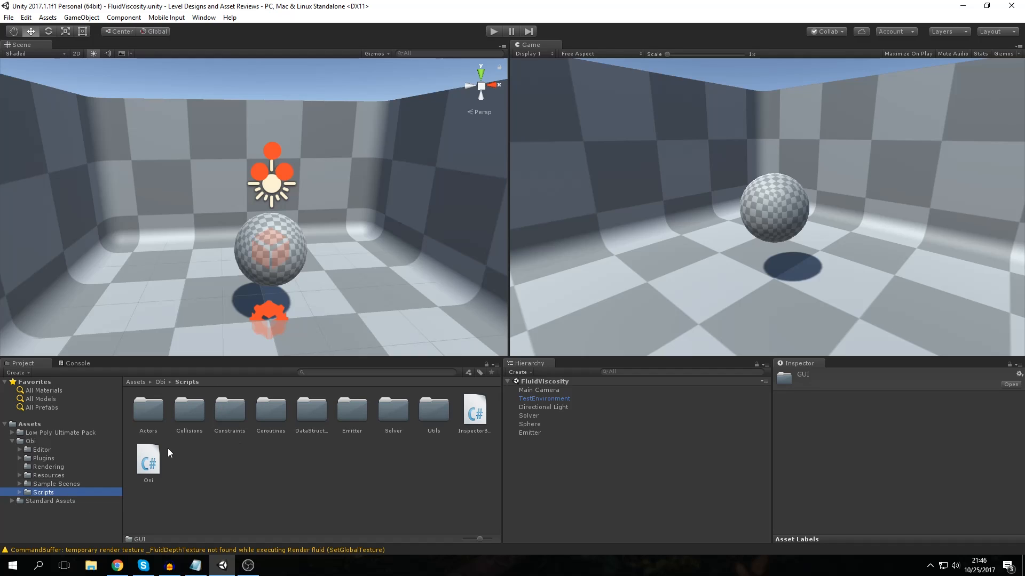
{"action": "mouse_move", "coordinate": [116, 475]}
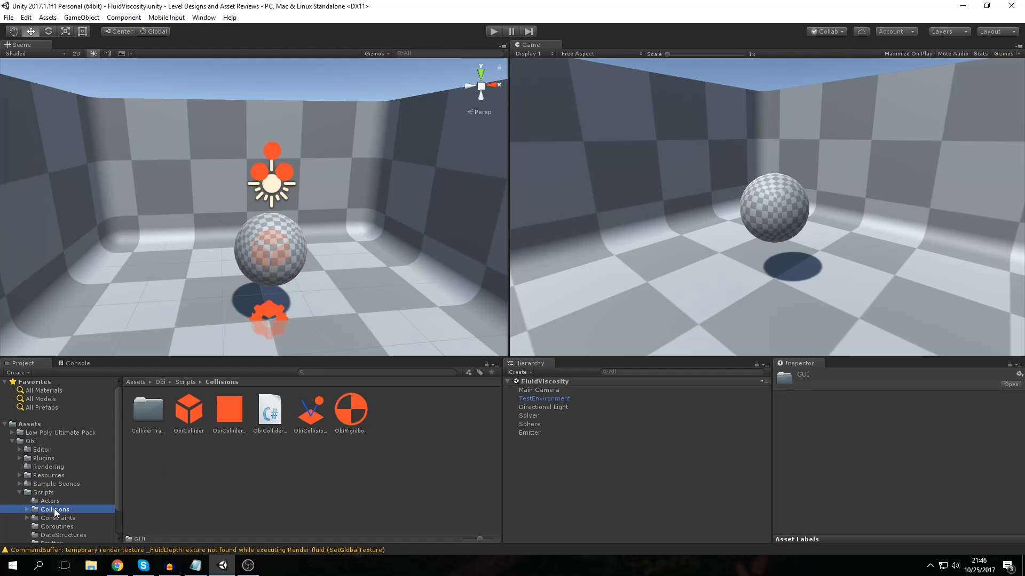
{"action": "left_click", "coordinate": [50, 520]}
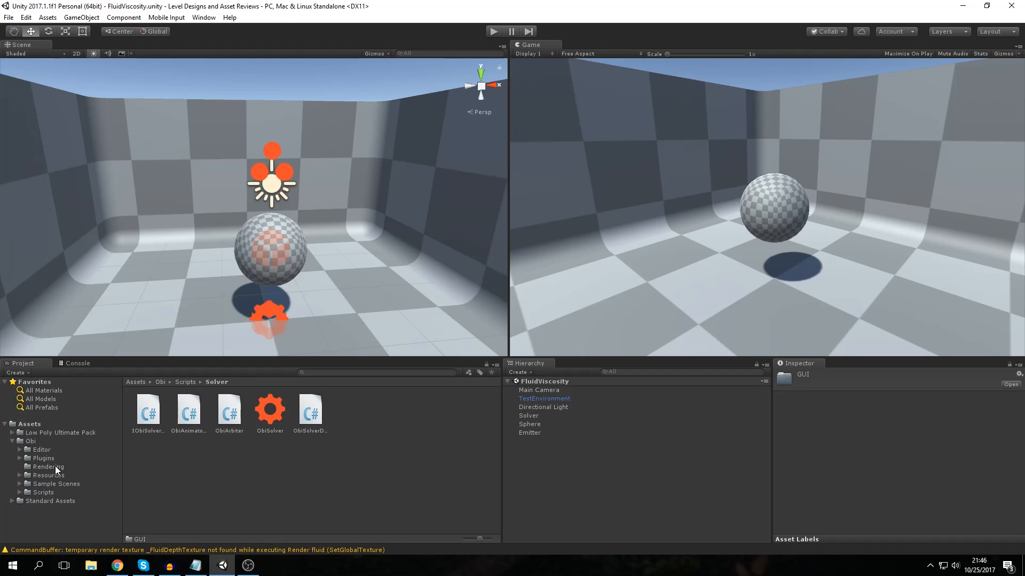
{"action": "left_click", "coordinate": [48, 466]}
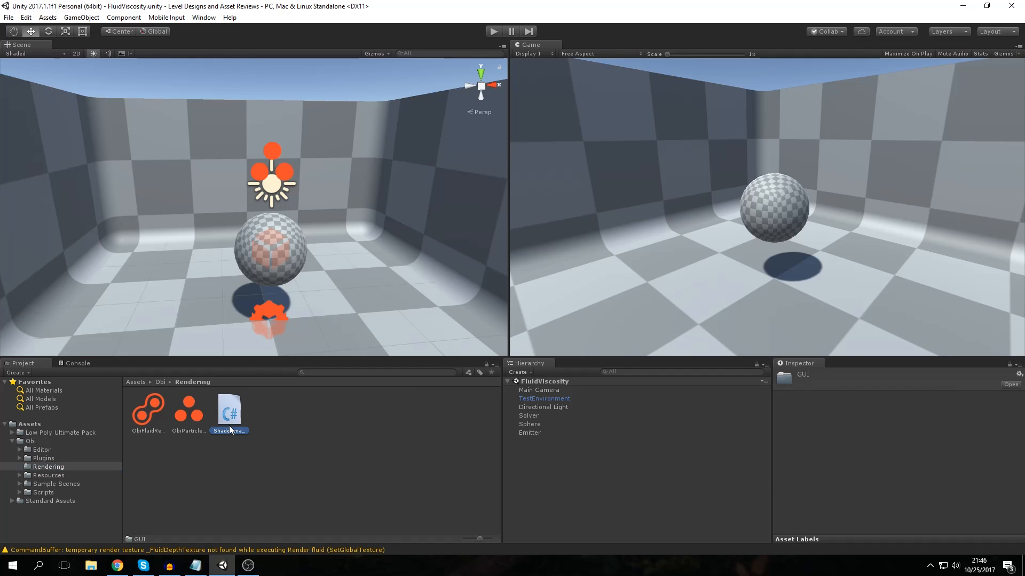